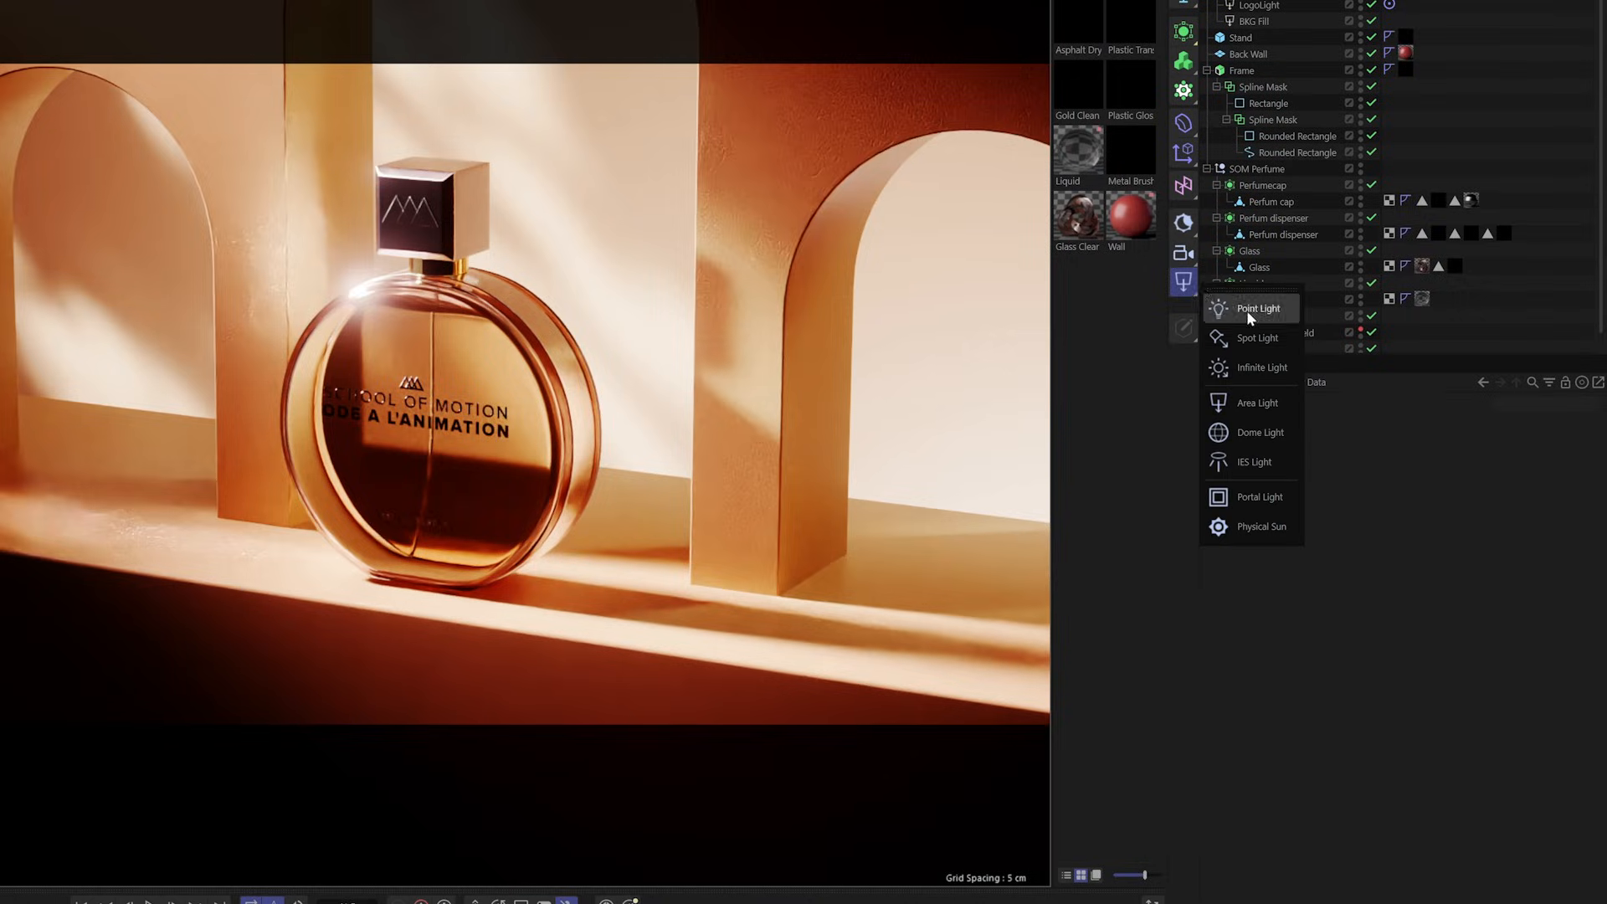
Step: Create an RS Area Light from the Redshift lights palette dropdown
{"action": "left_click", "coordinate": [1257, 401]}
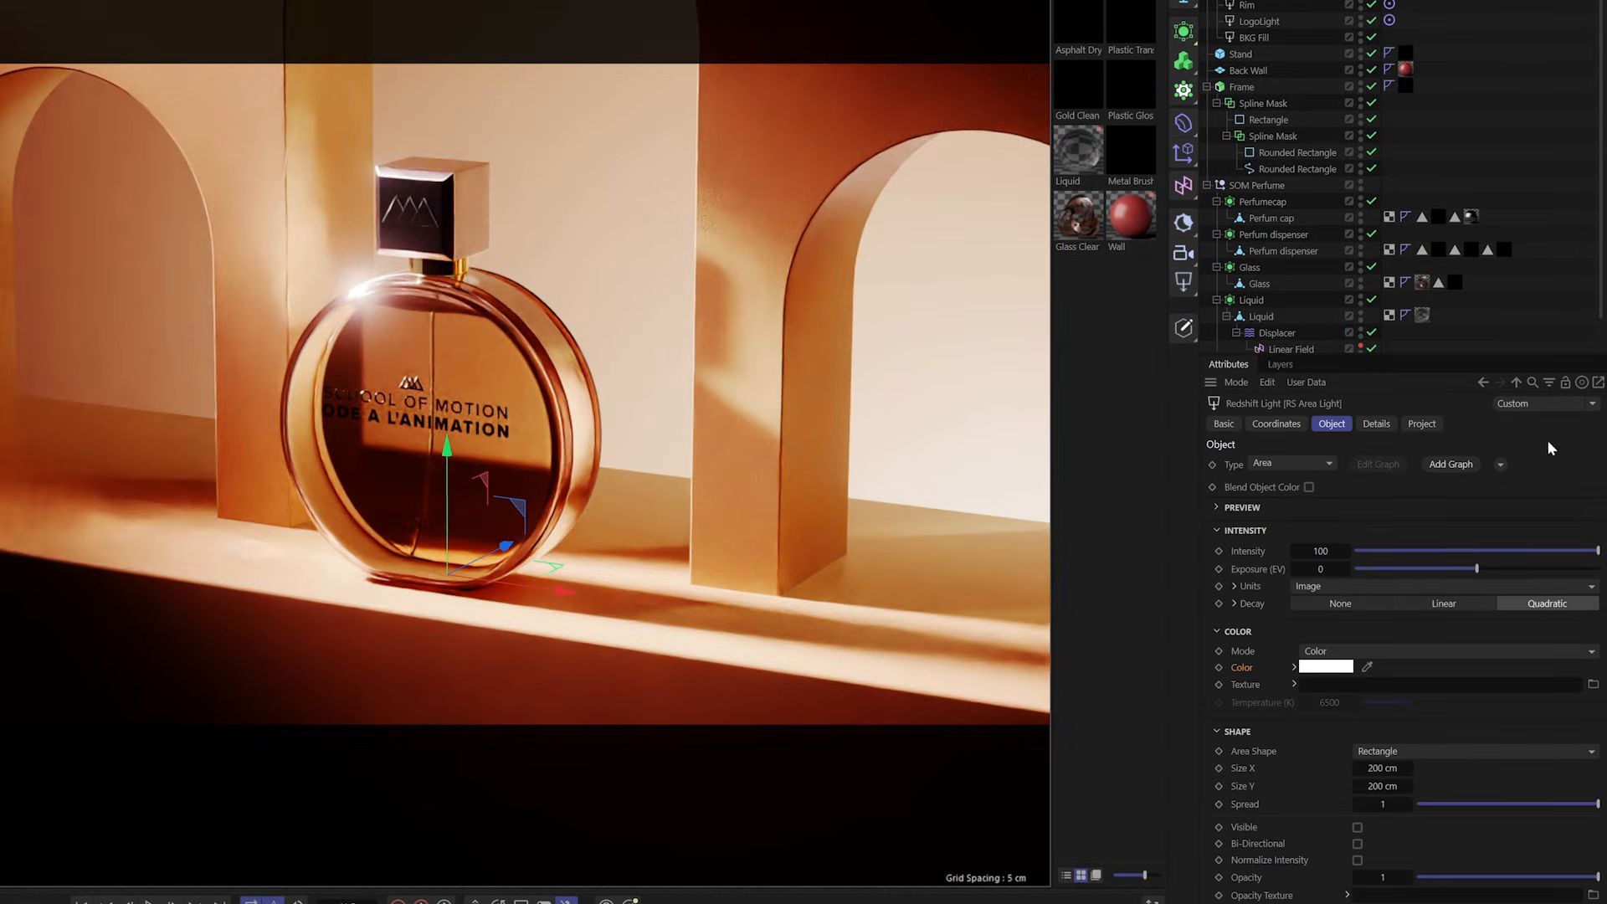